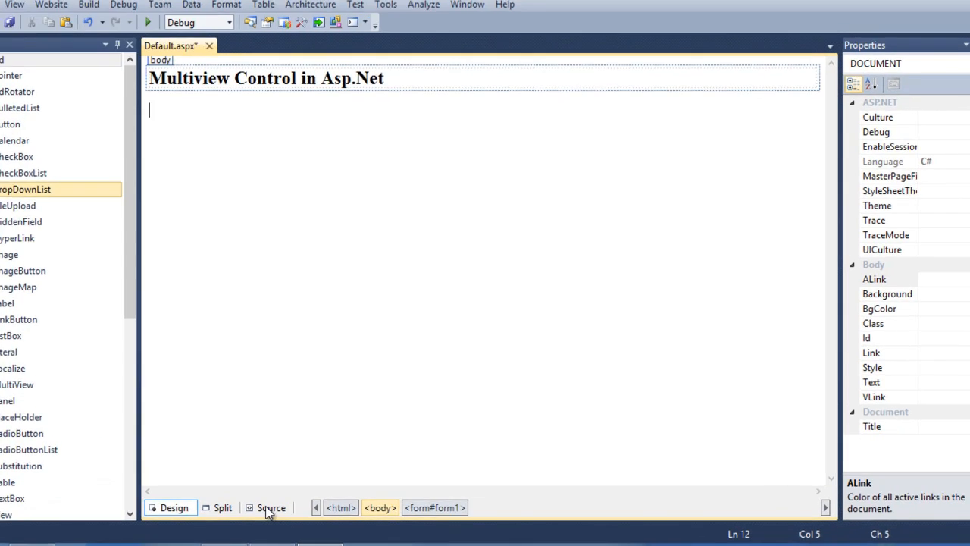
# Add a MultiView with View1 and View2 in the markup, placing a Calendar in View1 and a Login in View2.
pyautogui.click(270, 507)
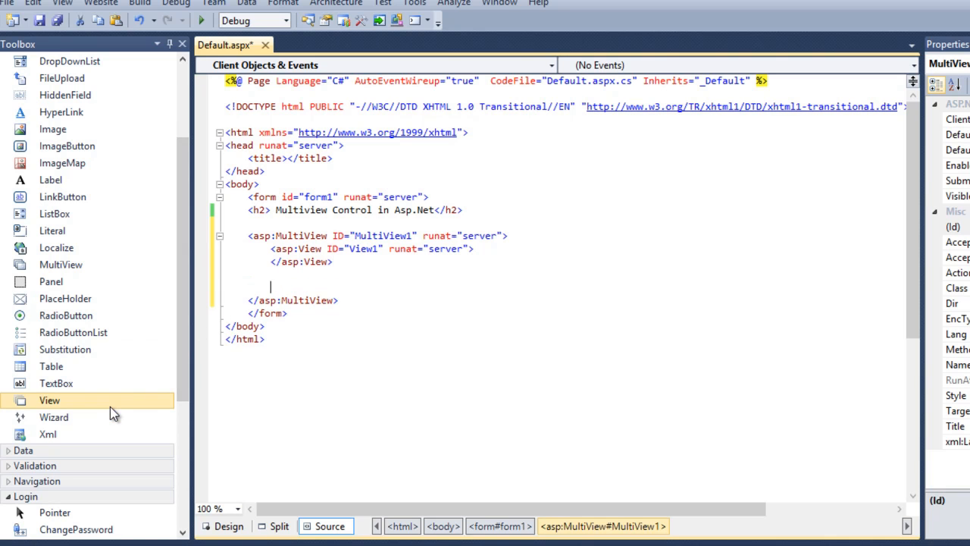
pyautogui.write('<asp:View ID="View2" runat="server"></asp:View>')
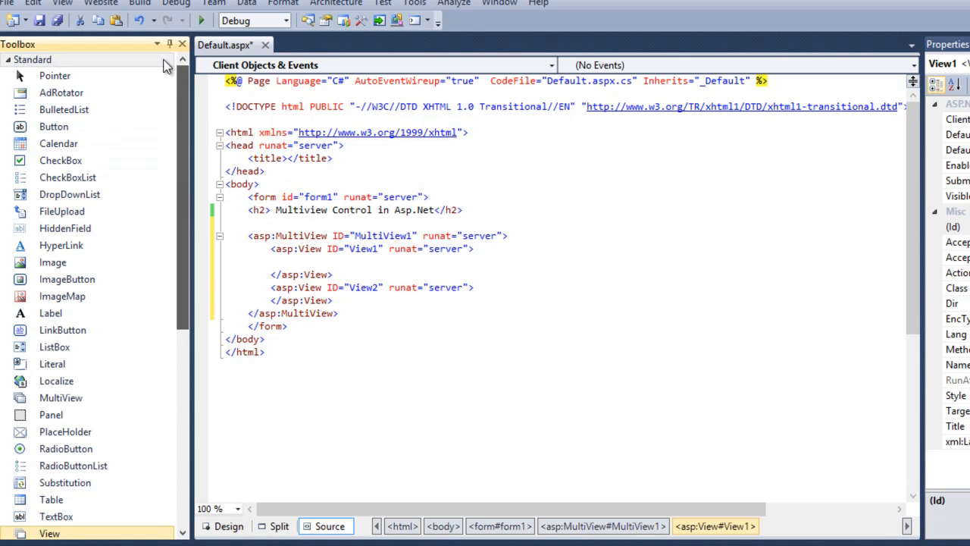
pyautogui.scroll(-3)
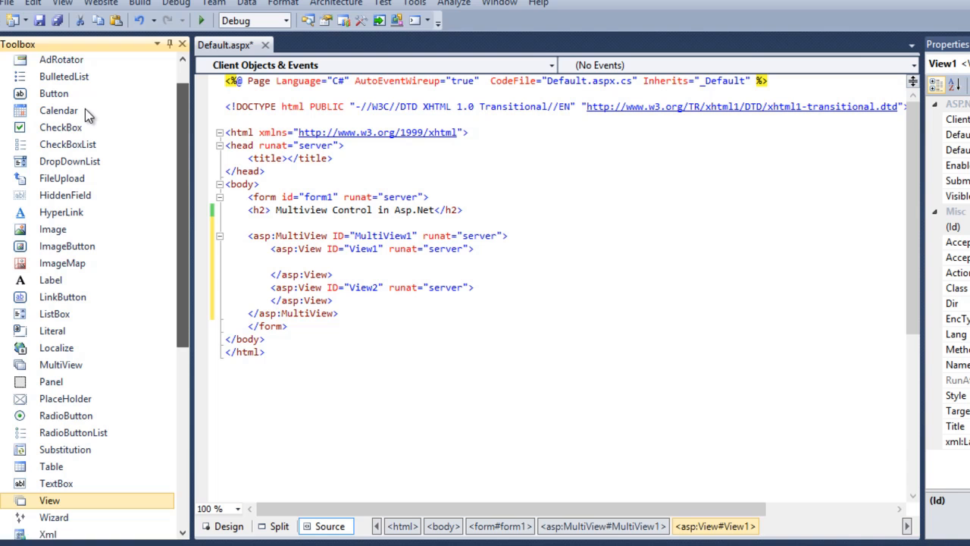
pyautogui.click(60, 120)
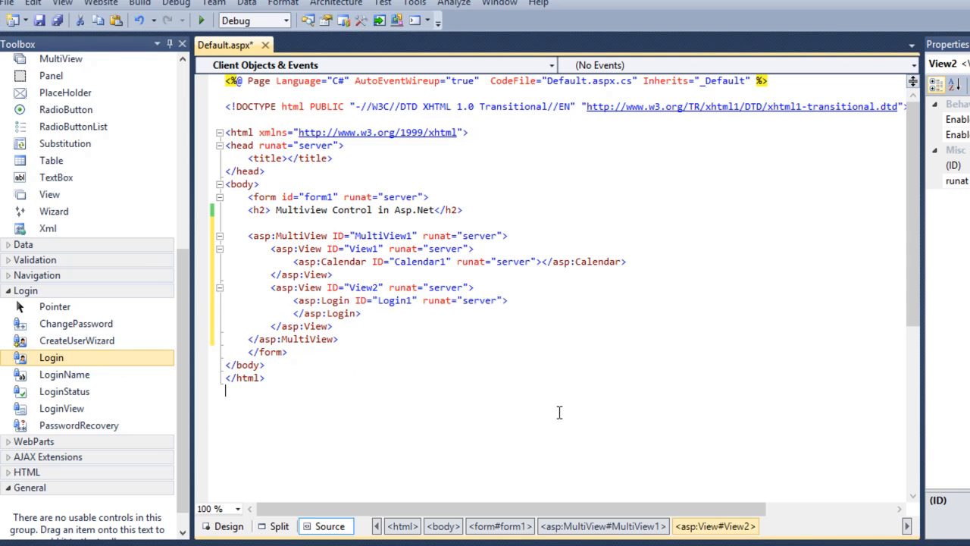
# In Design view, set MultiView1's ActiveViewIndex to 0 so the calendar shows by default.
pyautogui.click(228, 526)
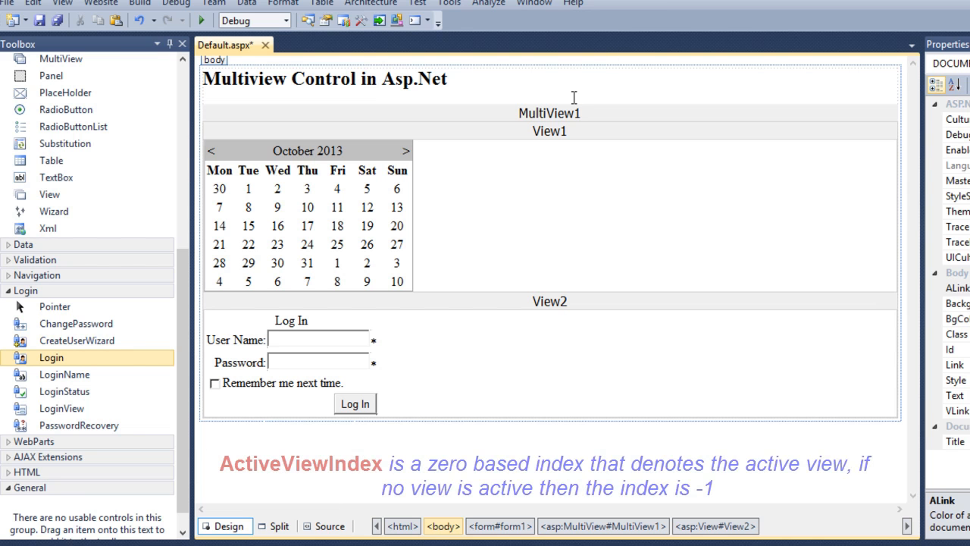
pyautogui.click(549, 113)
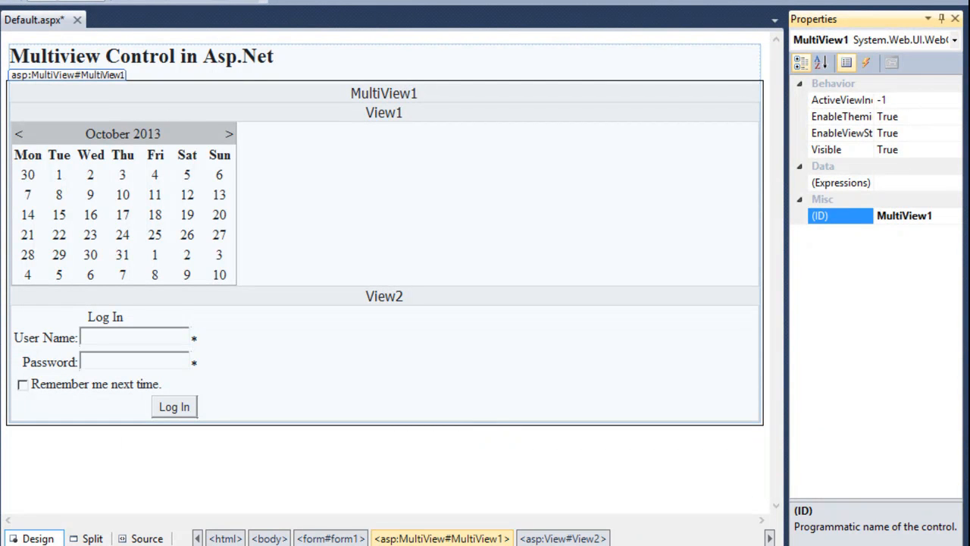
pyautogui.moveTo(445, 117)
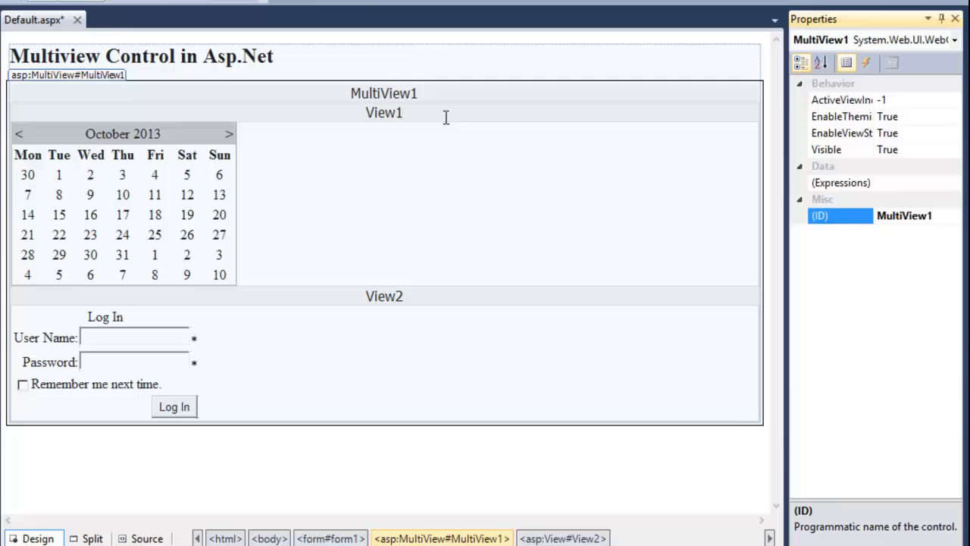
pyautogui.click(841, 99)
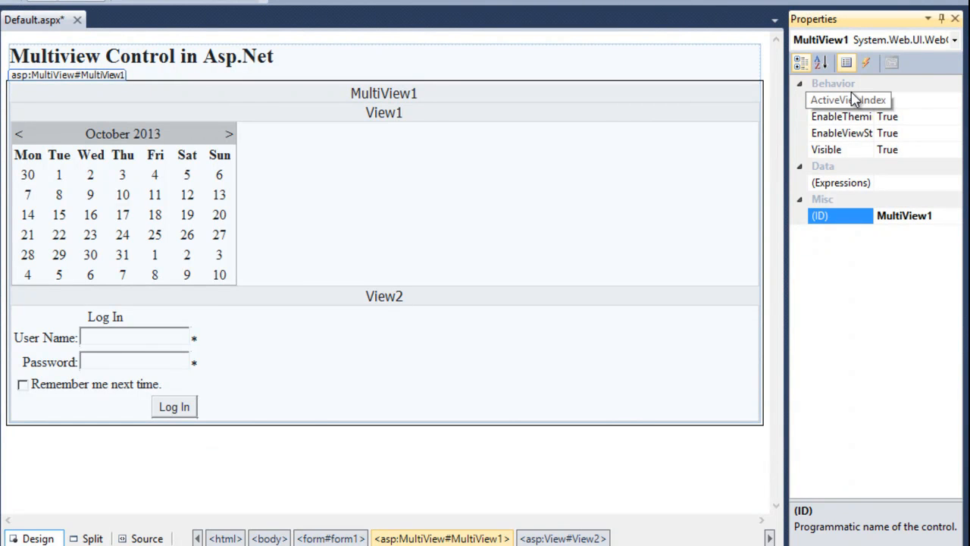
pyautogui.moveTo(856, 137)
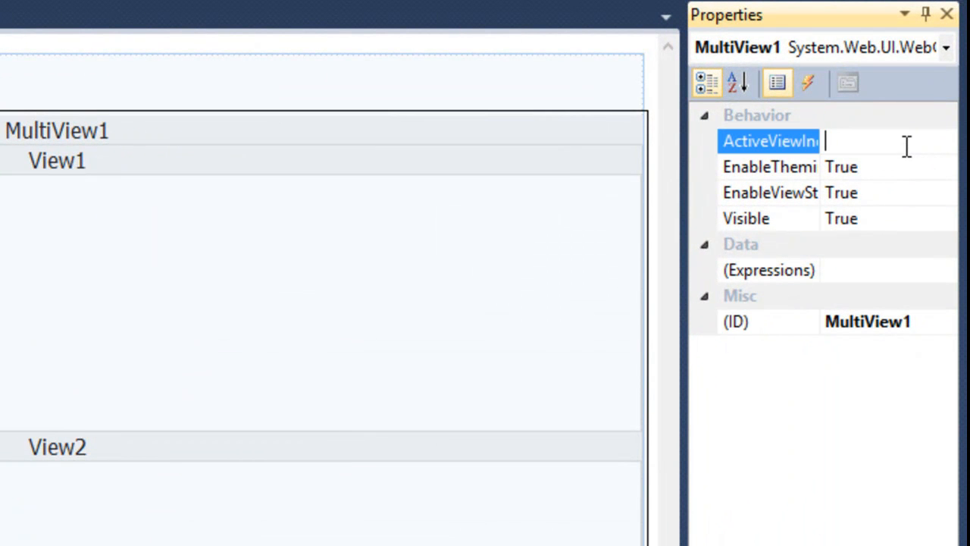
pyautogui.write('0')
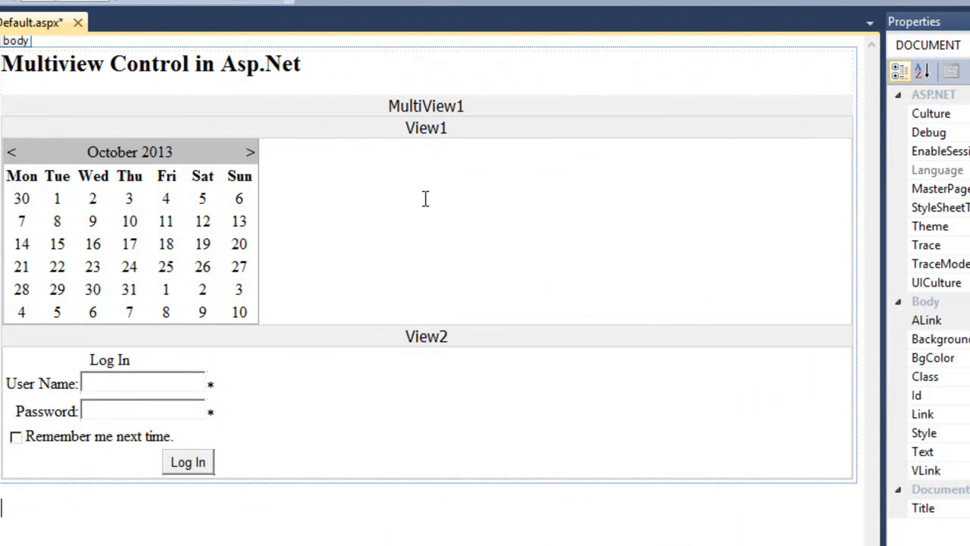
pyautogui.moveTo(360, 81)
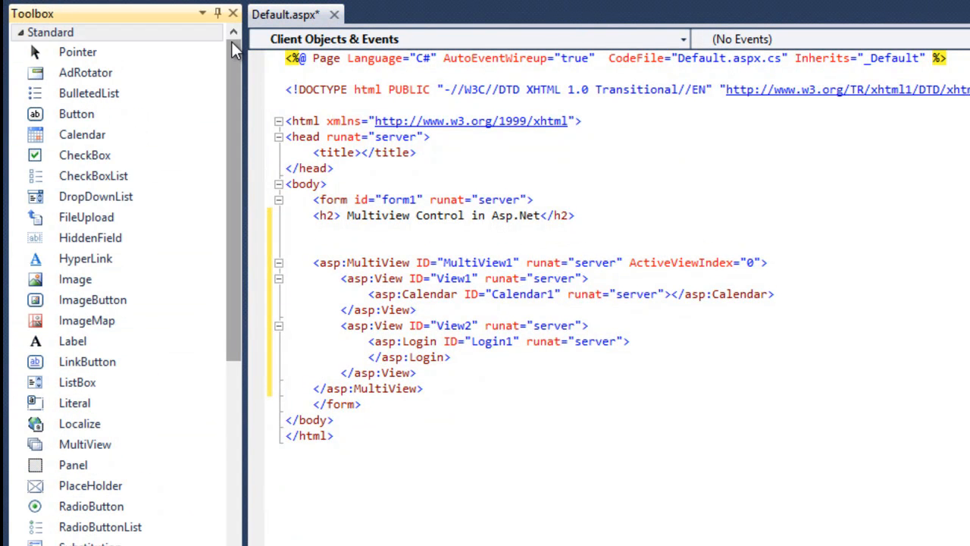
pyautogui.moveTo(96, 196)
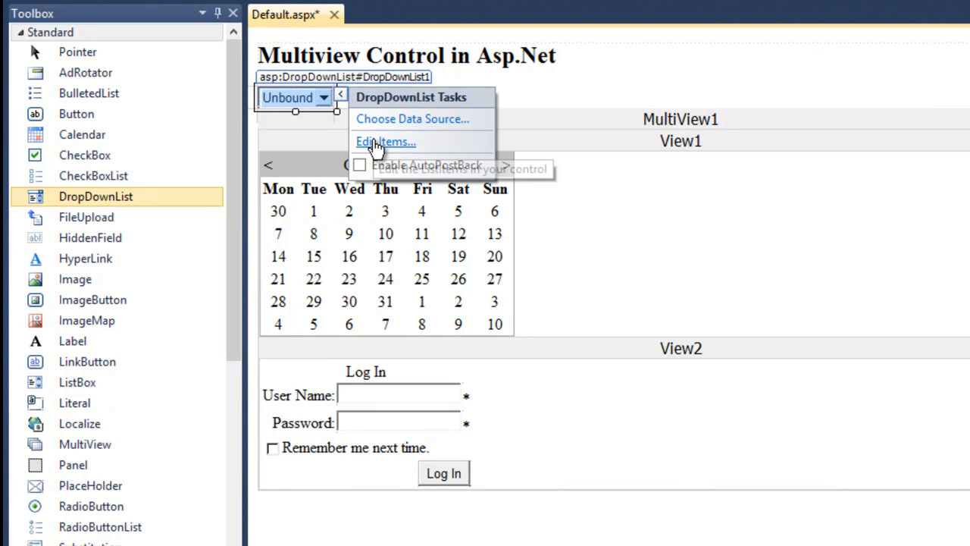
# Add a DropDownList above the MultiView and bring up its list-item editor.
pyautogui.click(384, 142)
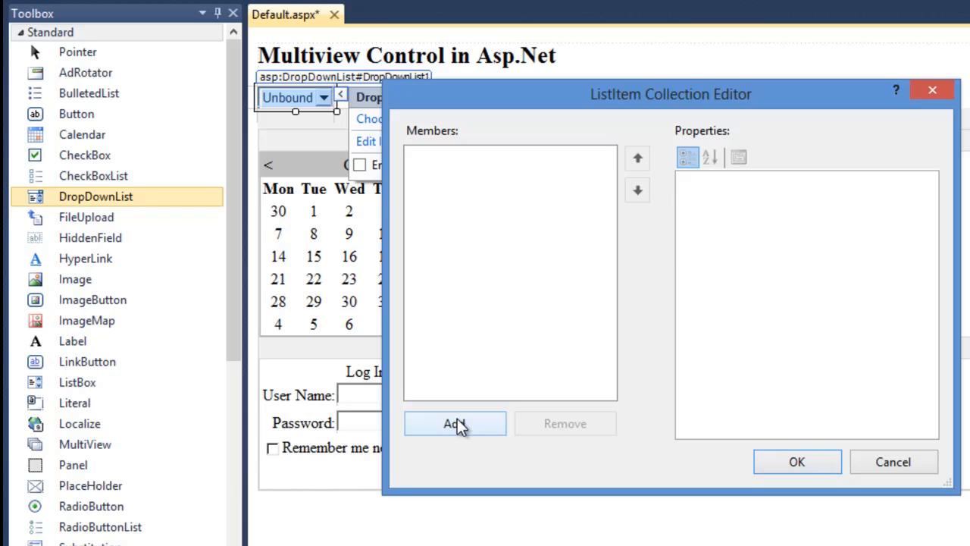
# Give the dropdown two items, Calendar and Login, and confirm the item editor.
pyautogui.click(454, 422)
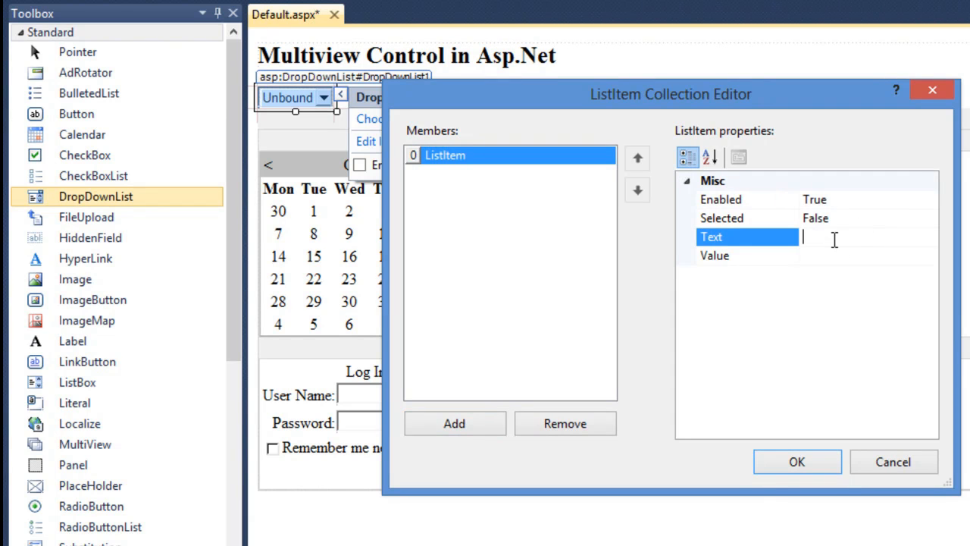
pyautogui.write('Cal')
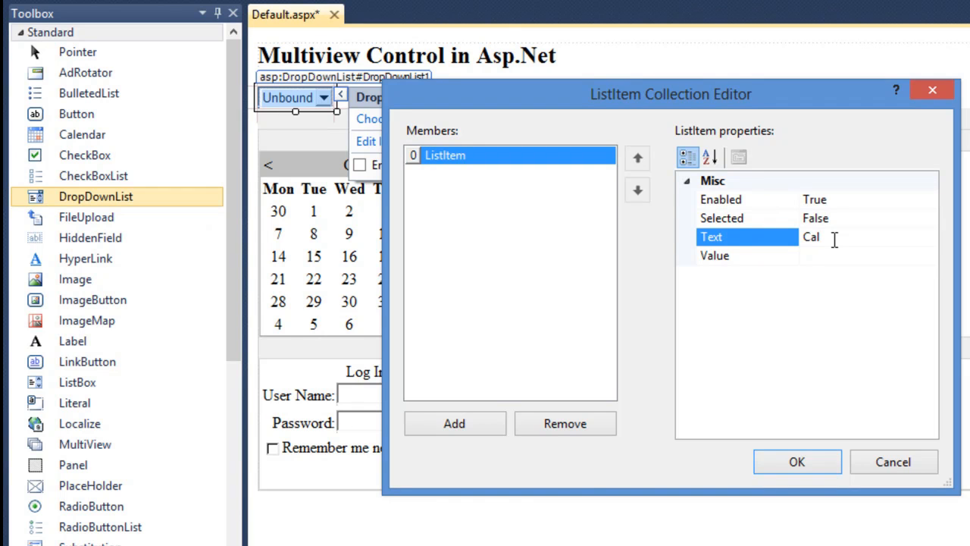
pyautogui.write('endar')
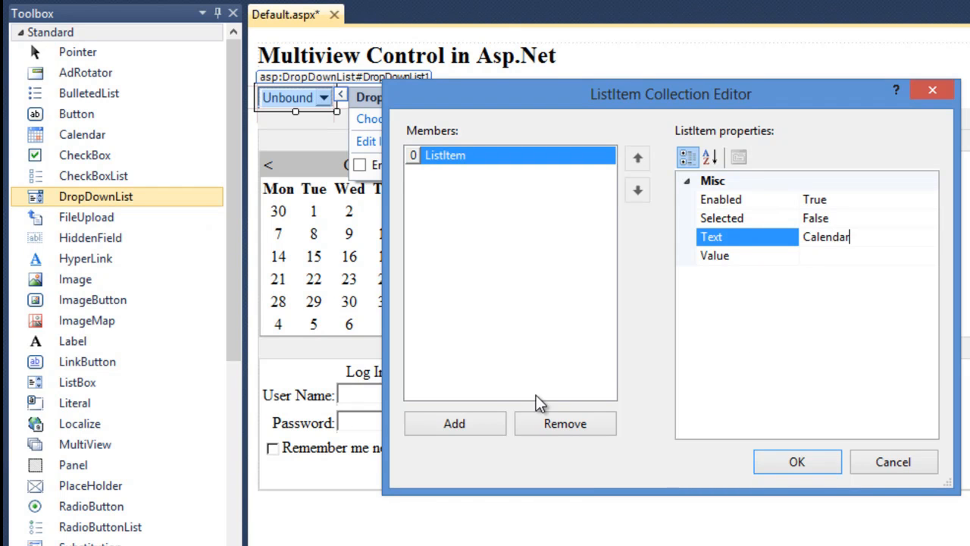
pyautogui.click(454, 423)
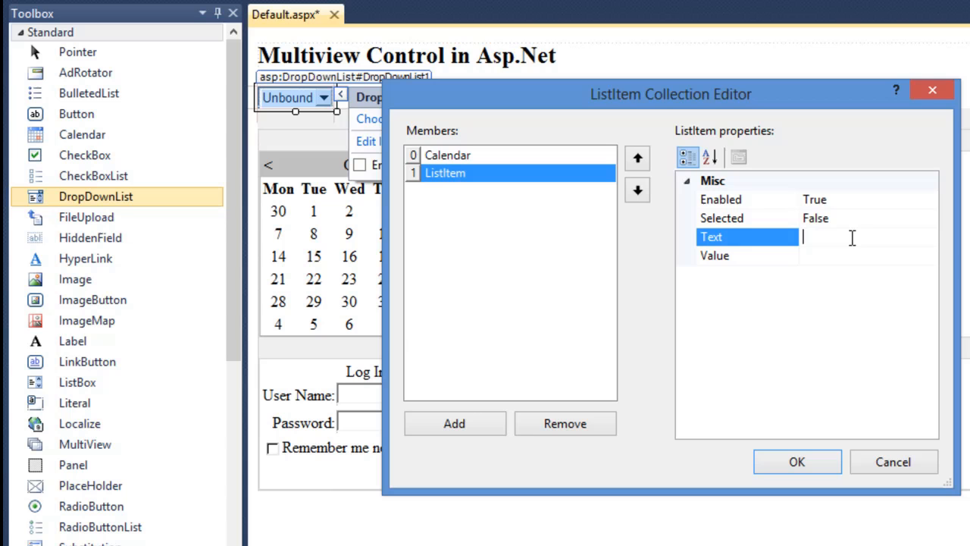
pyautogui.write('Login')
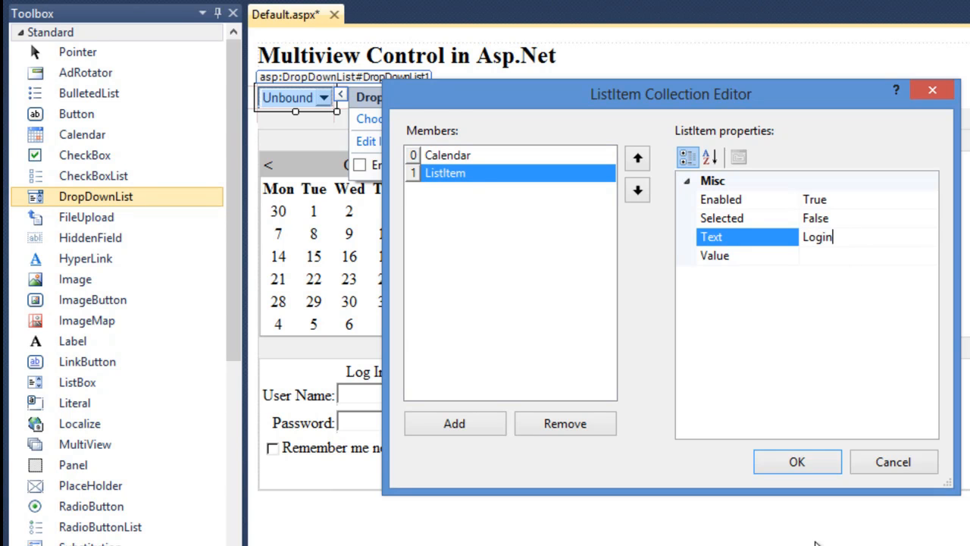
pyautogui.click(796, 462)
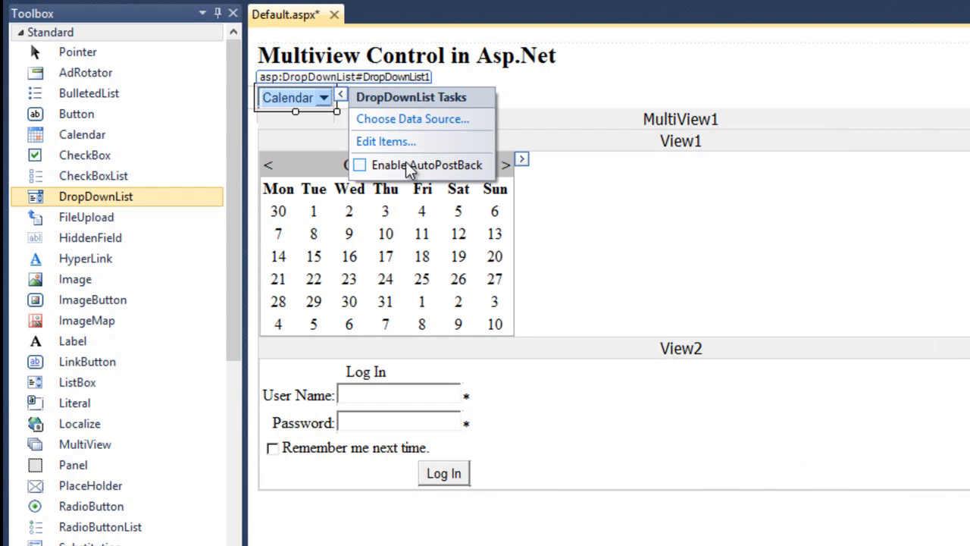
# Enable AutoPostBack on the dropdown and create an empty SelectedIndexChanged handler in code-behind.
pyautogui.click(359, 165)
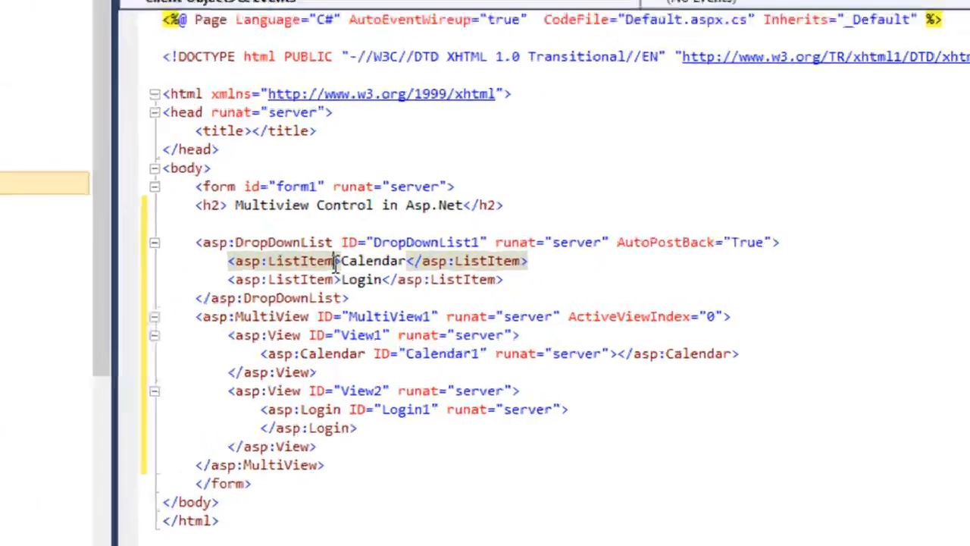
pyautogui.write('value')
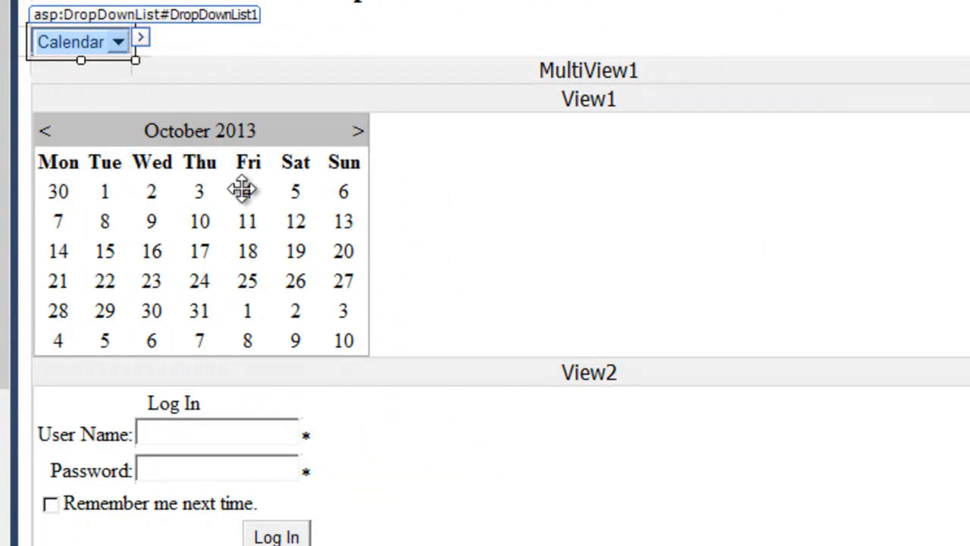
pyautogui.scroll(-3)
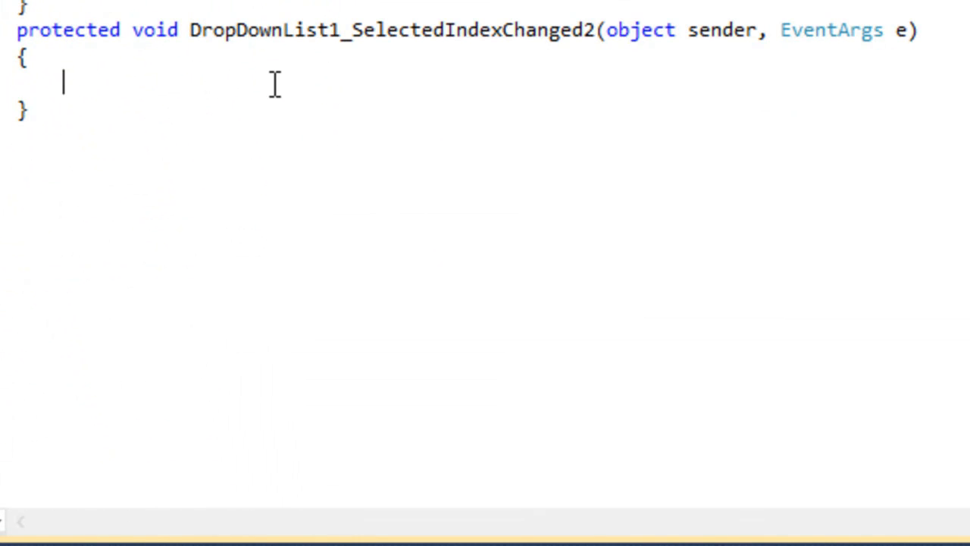
# Write MultiView1.ActiveViewIndex = Convert.ToInt32(DropDownList1.SelectedIndex); in the handler.
pyautogui.write('mul')
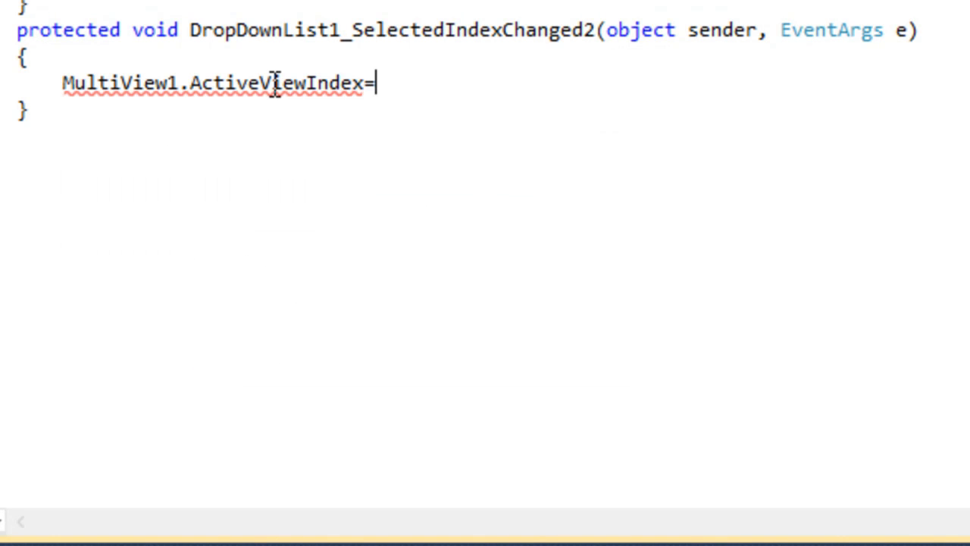
pyautogui.write('Convert')
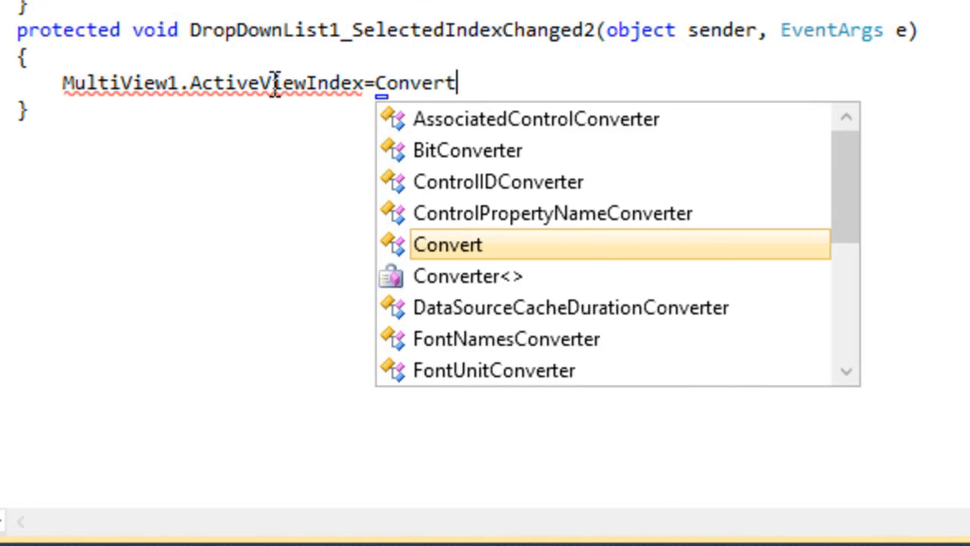
pyautogui.write('.toi')
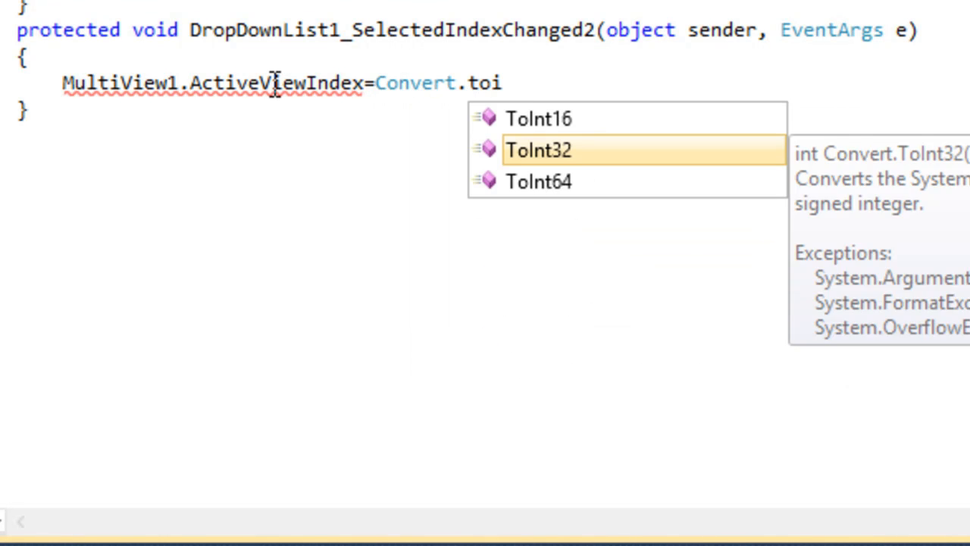
pyautogui.write('Int32(d')
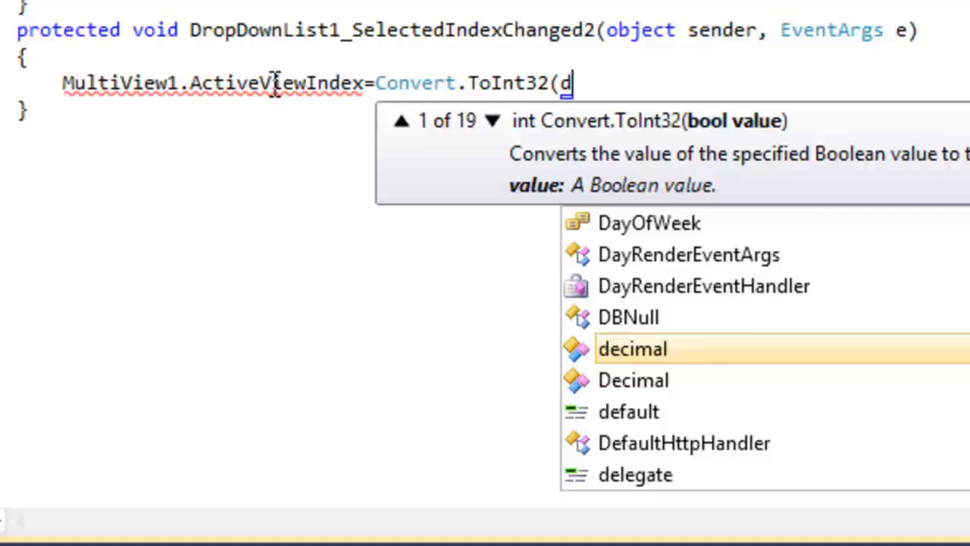
pyautogui.write('DropDownList1.sel')
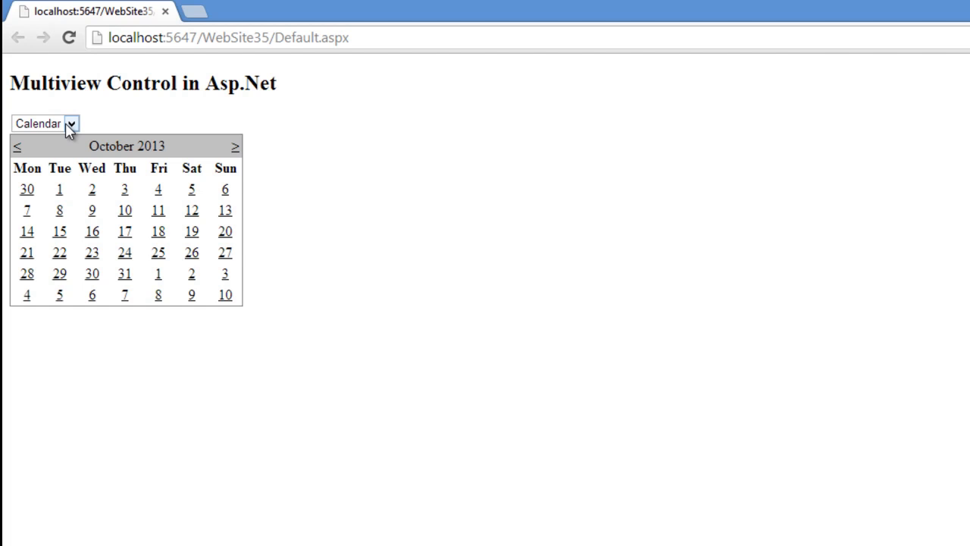
# In the browser, choose Login to show the login form, then choose Calendar to restore the calendar.
pyautogui.click(72, 123)
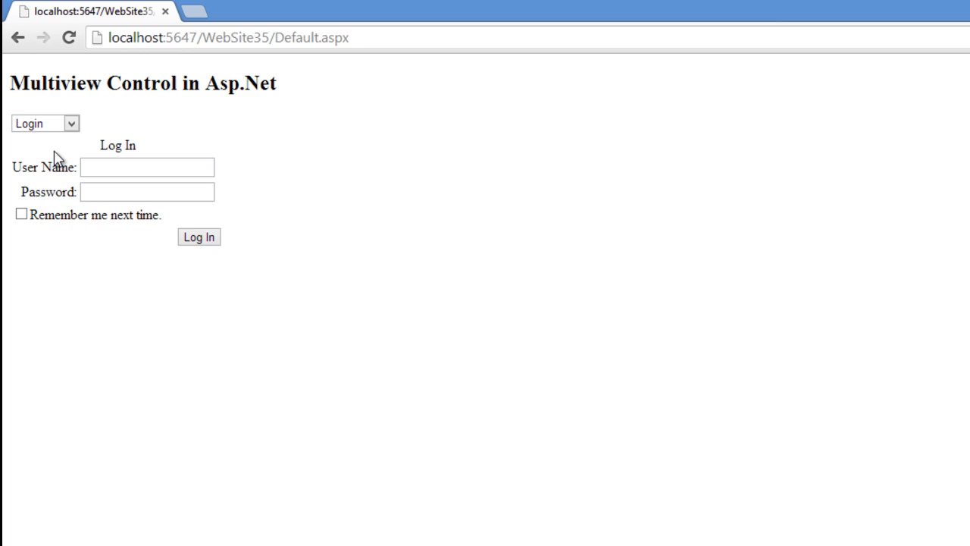
pyautogui.moveTo(279, 103)
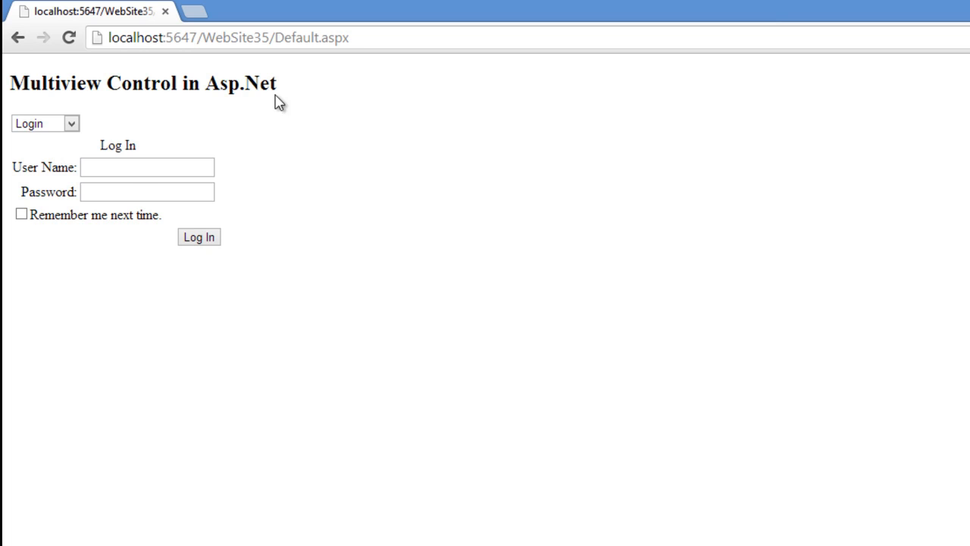
pyautogui.moveTo(216, 222)
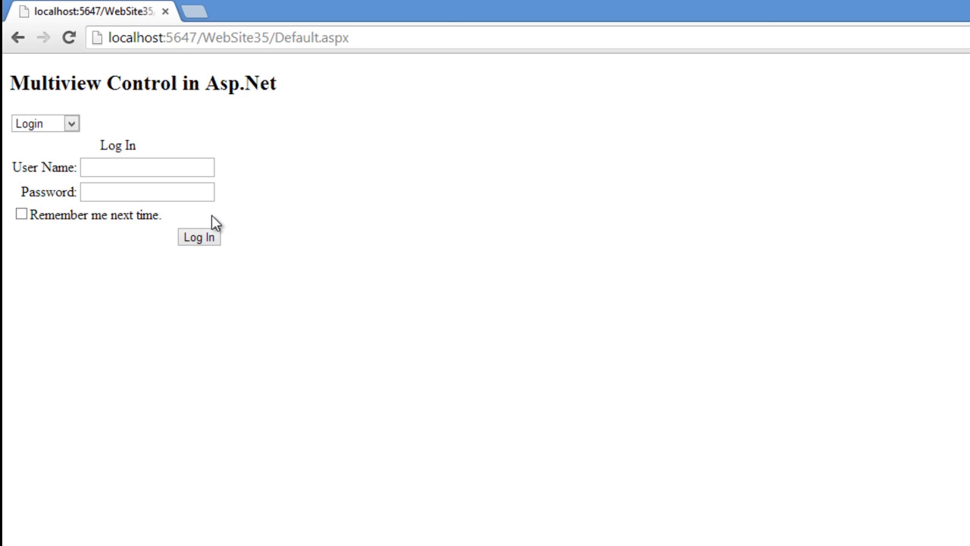
pyautogui.click(72, 122)
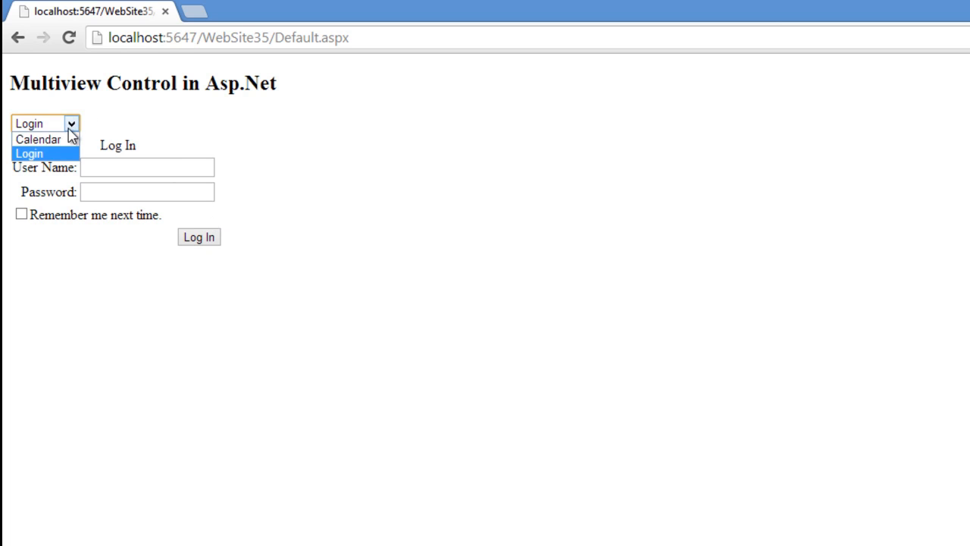
pyautogui.click(38, 139)
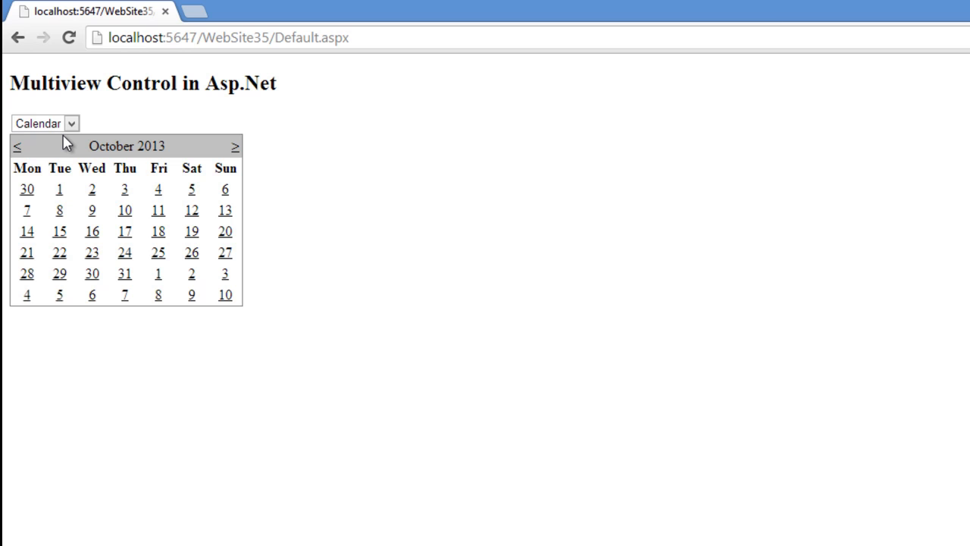